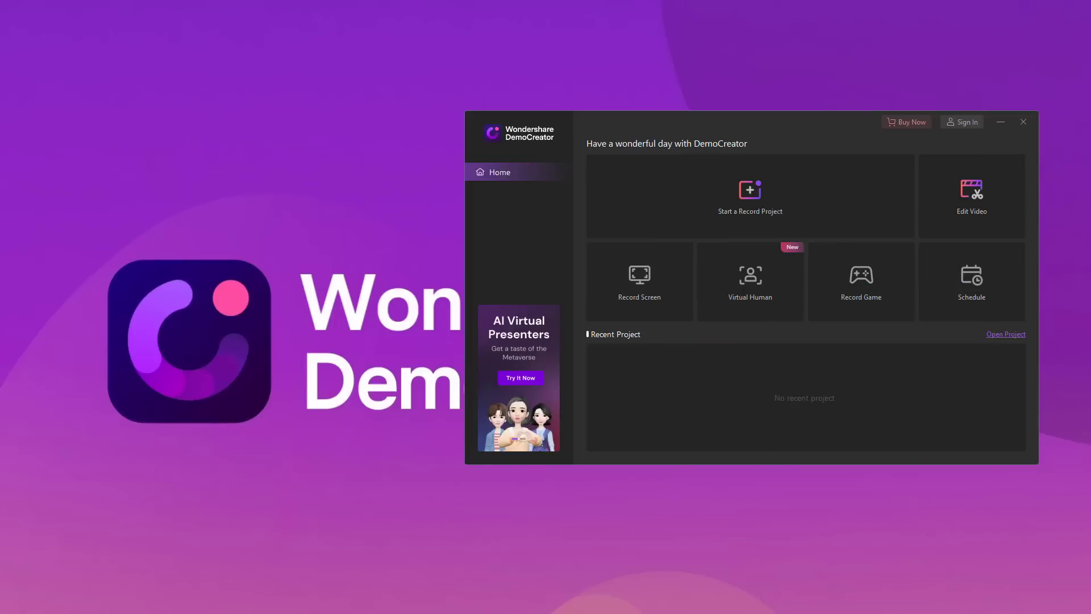
mouse_move(660, 320)
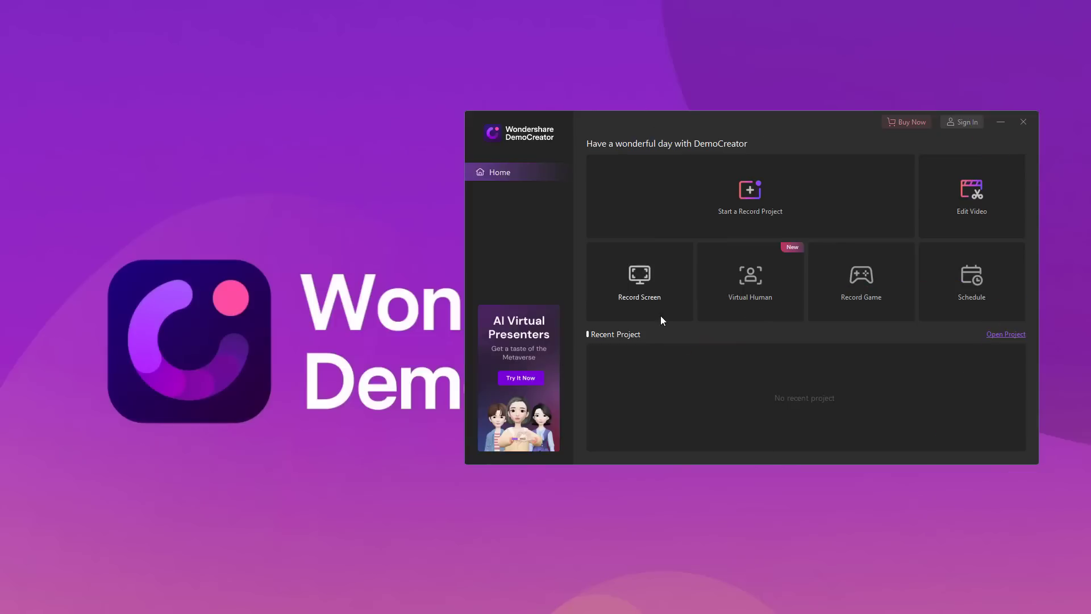
mouse_move(638, 281)
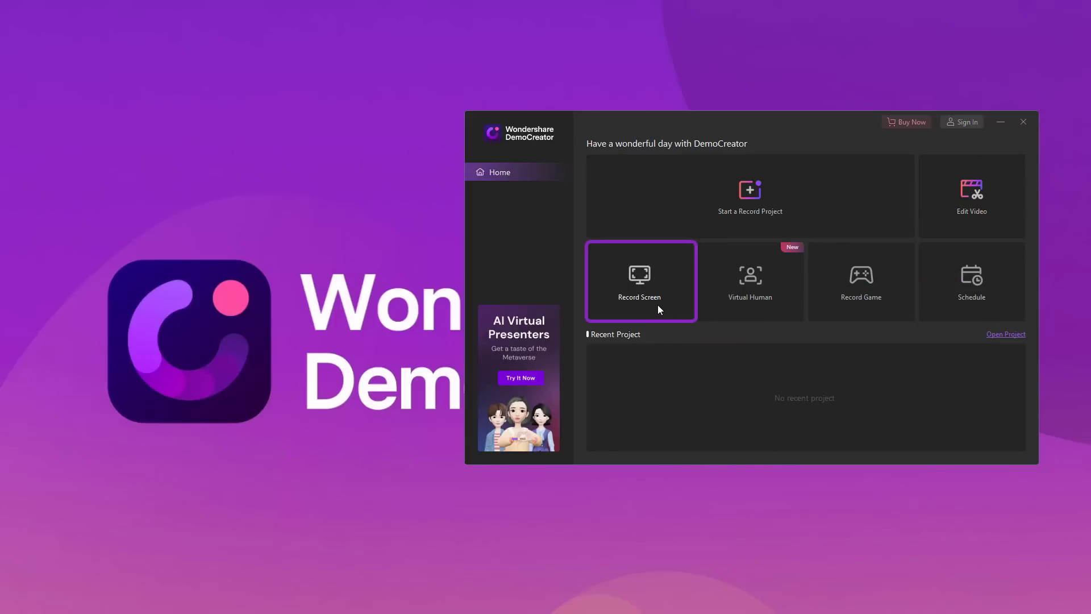
- Launch the screen recorder from the DemoCreator home screen with a 1920×1080 capture area
left_click(639, 280)
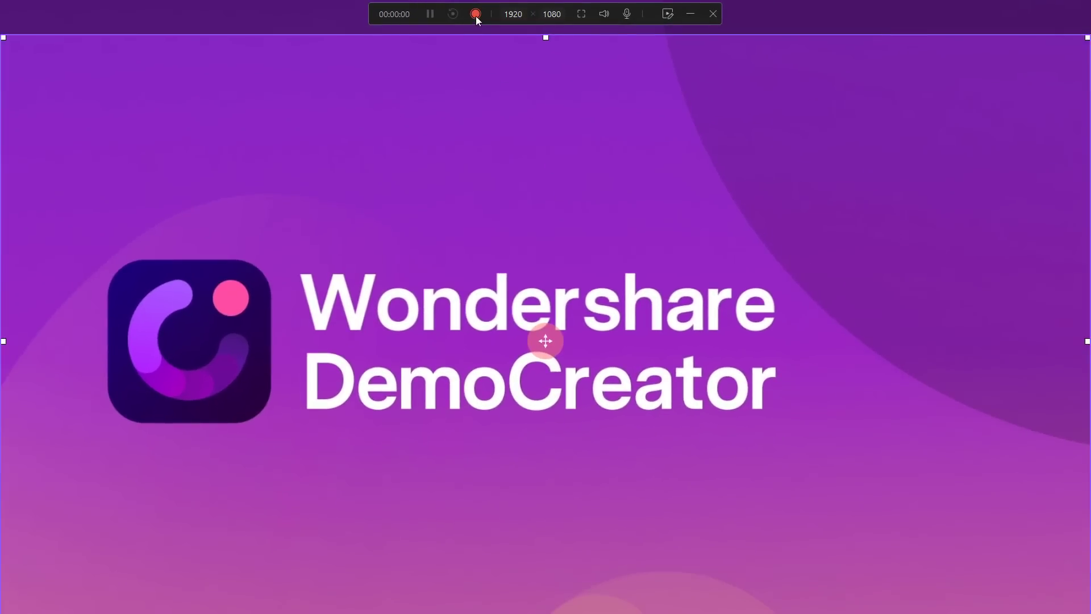
mouse_move(476, 13)
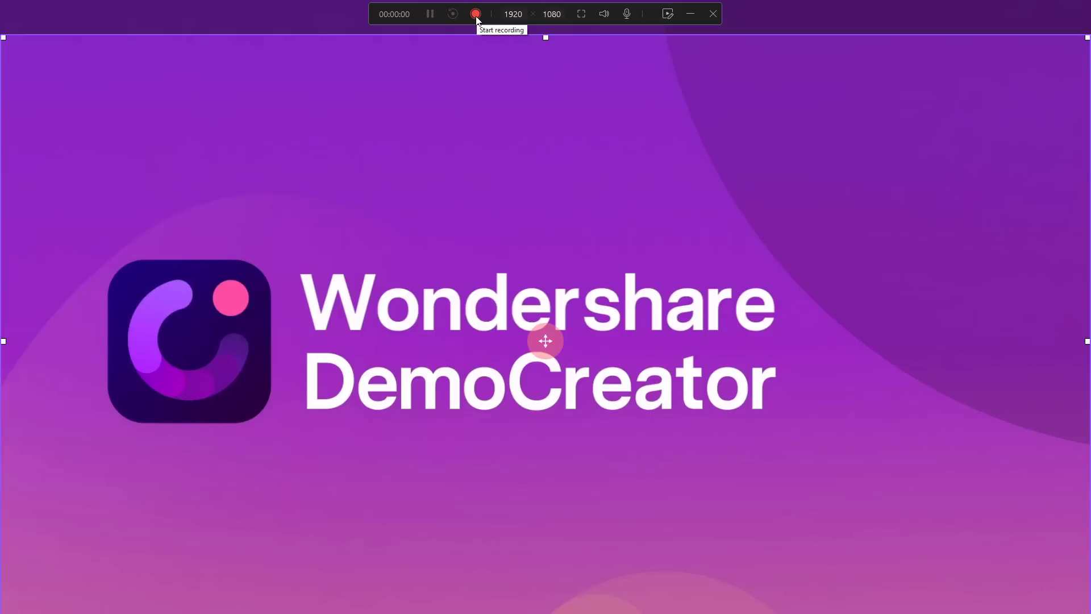
- Start the screen capture, place a WhatsApp video call to the contact, then end it
left_click(476, 14)
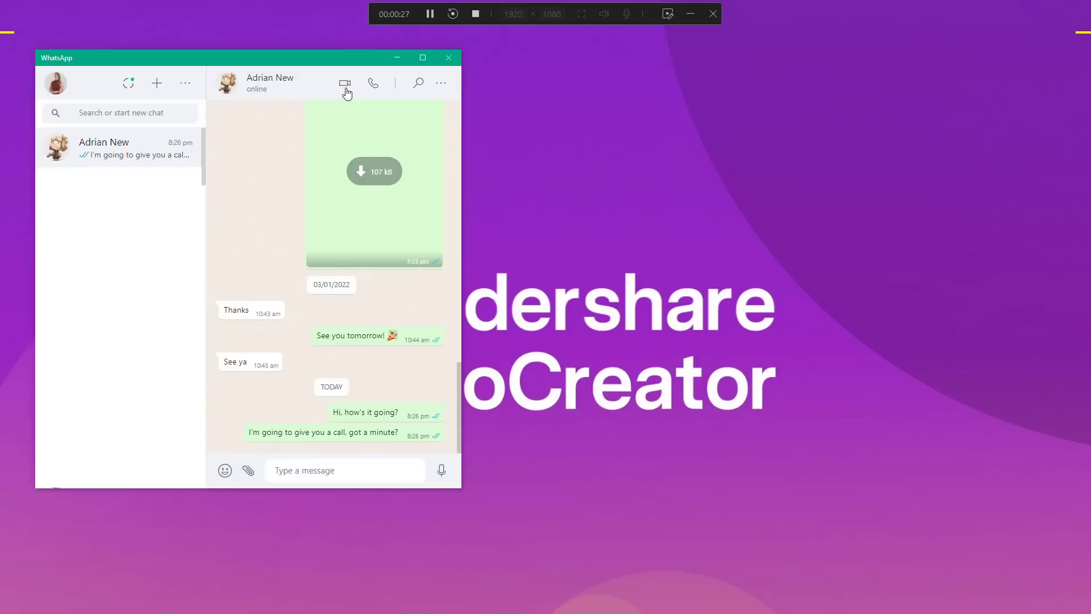
left_click(344, 83)
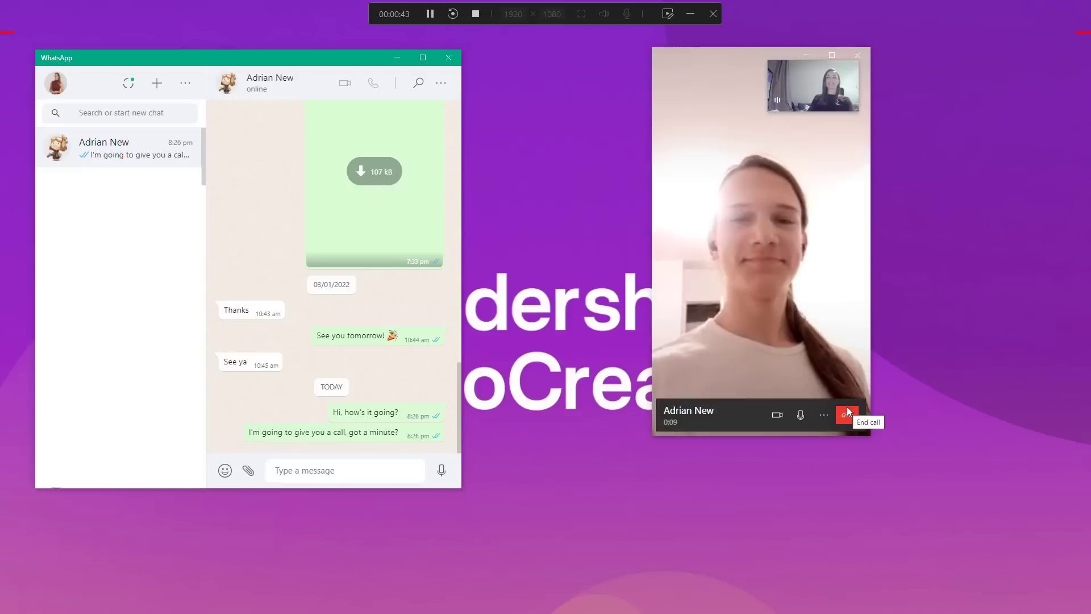
left_click(847, 413)
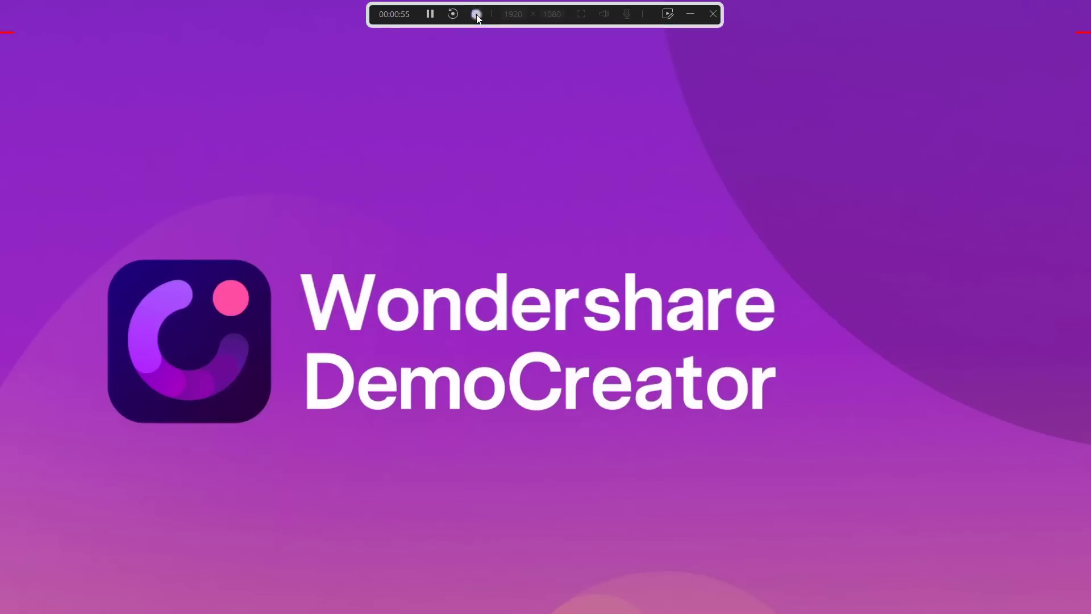
- Stop the 55-second capture and send it to FastExport at 1920×1080
left_click(476, 14)
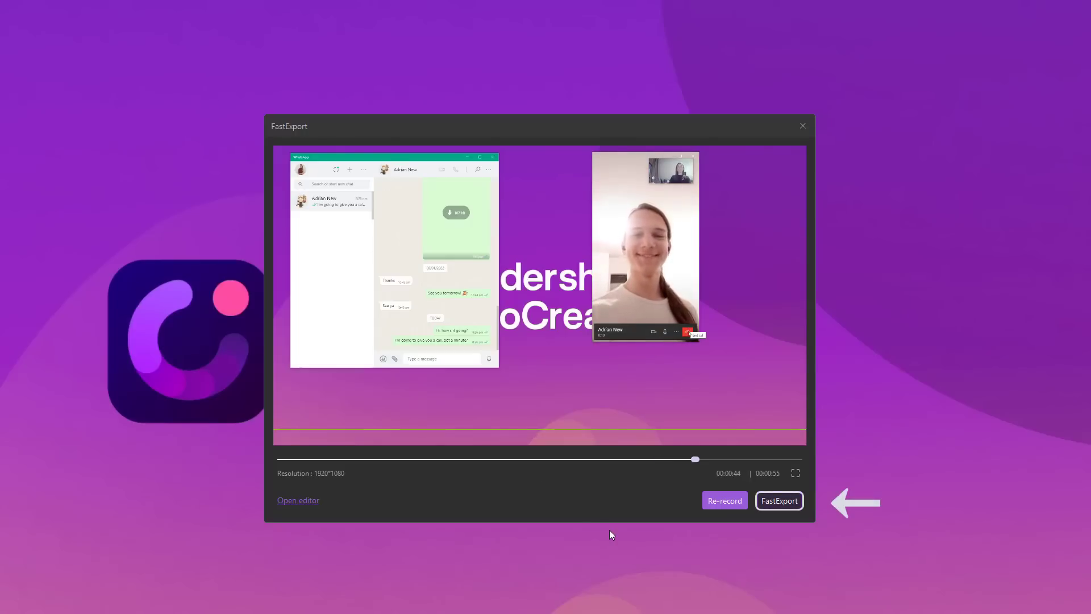
left_click(779, 500)
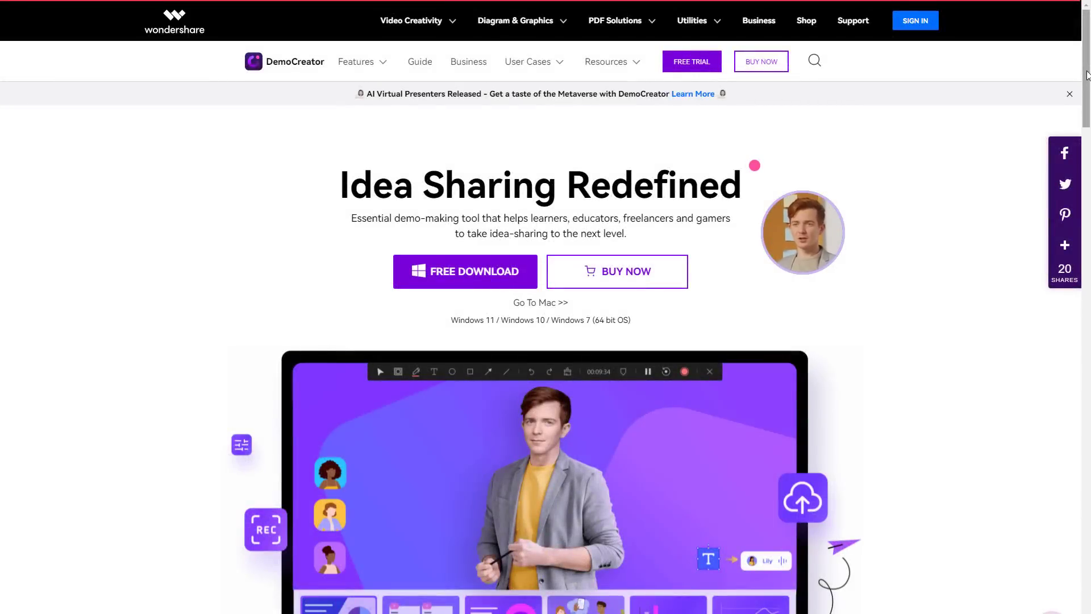
scroll("down", 3)
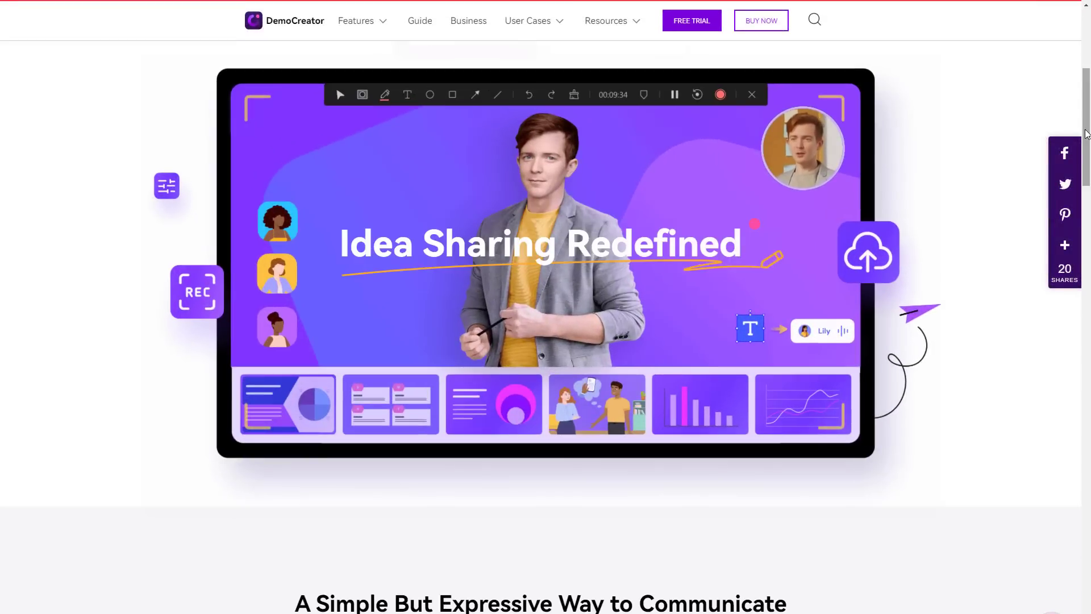
scroll("down", 3)
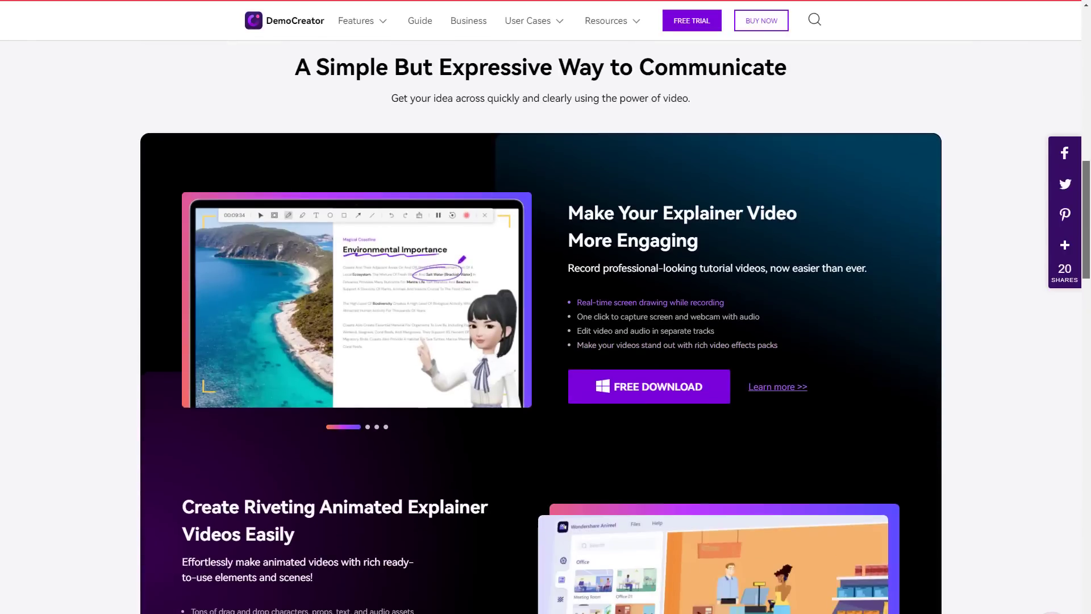
scroll("down", 3)
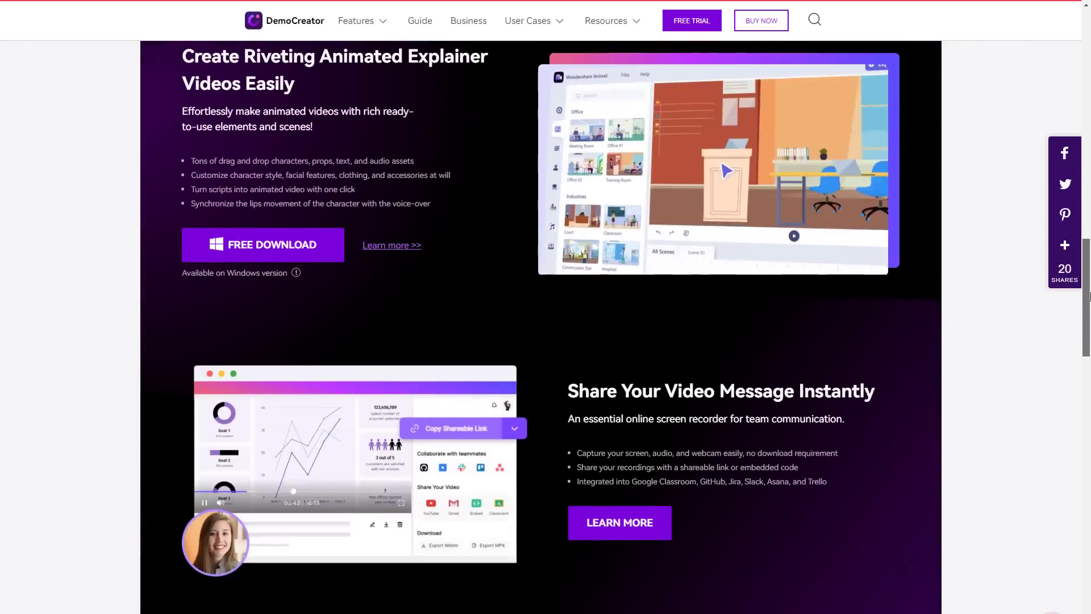
scroll("down", 3)
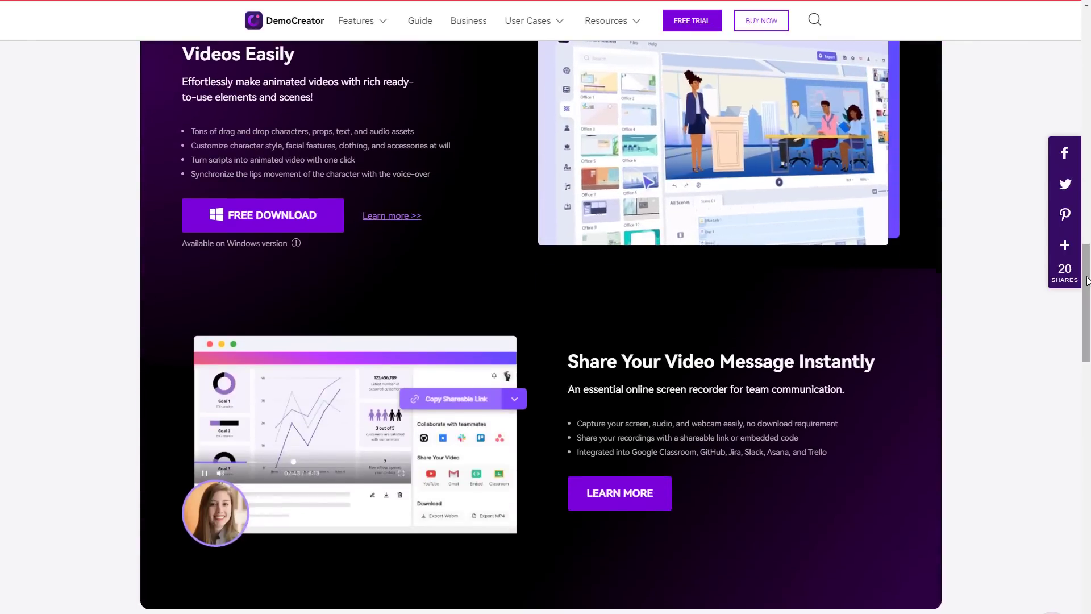
scroll("down", 3)
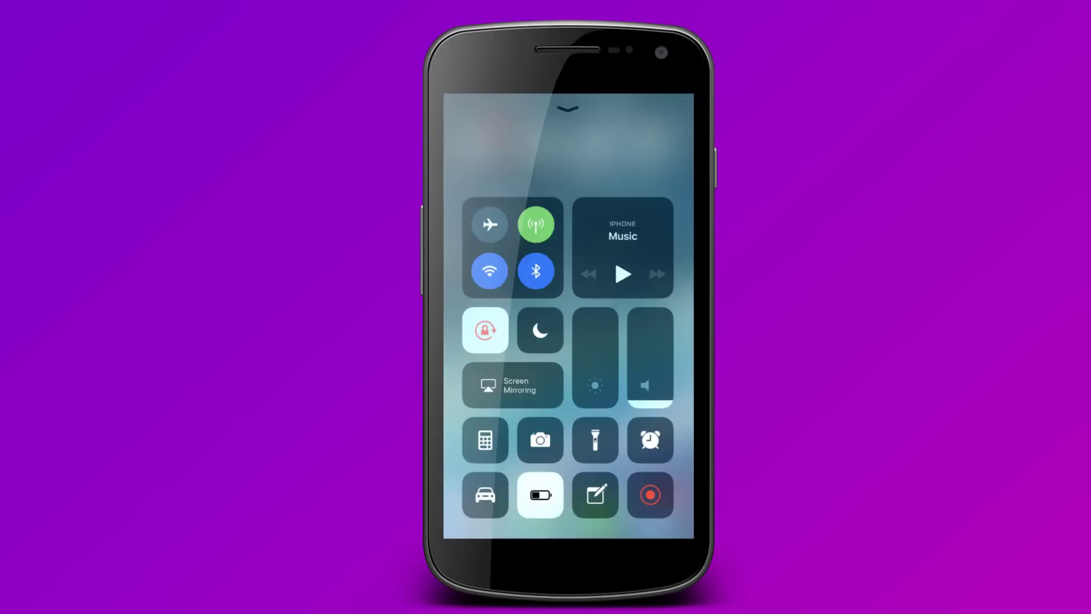
- Switch on iPhone screen recording from Control Center
left_click(650, 494)
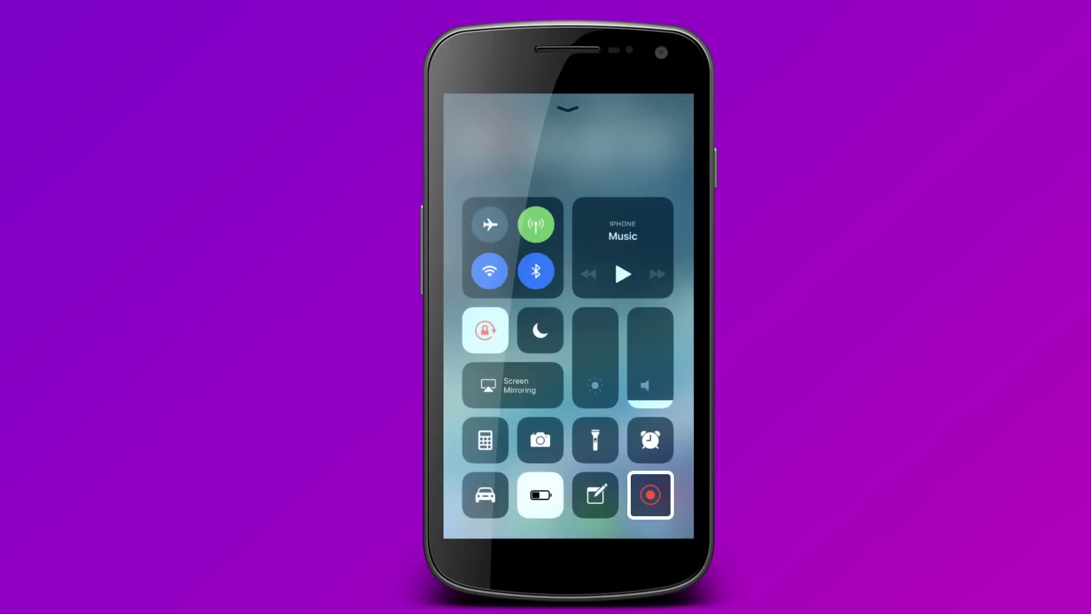